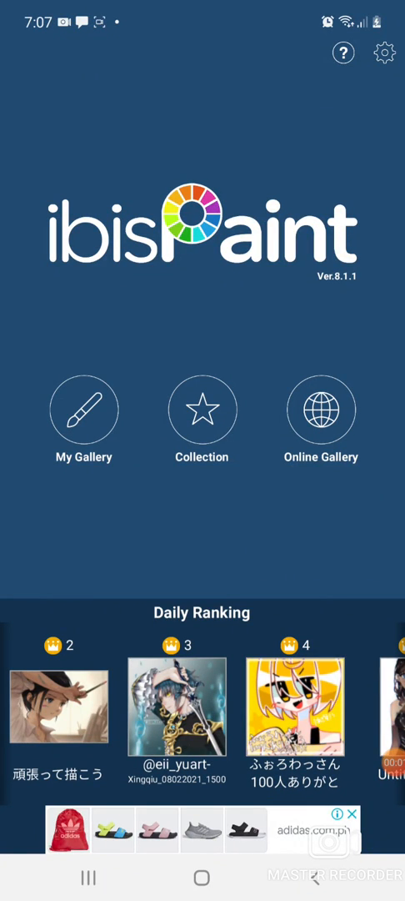
Step: From My Gallery, start a new canvas sized 1000 x 1000
scroll(left, 3)
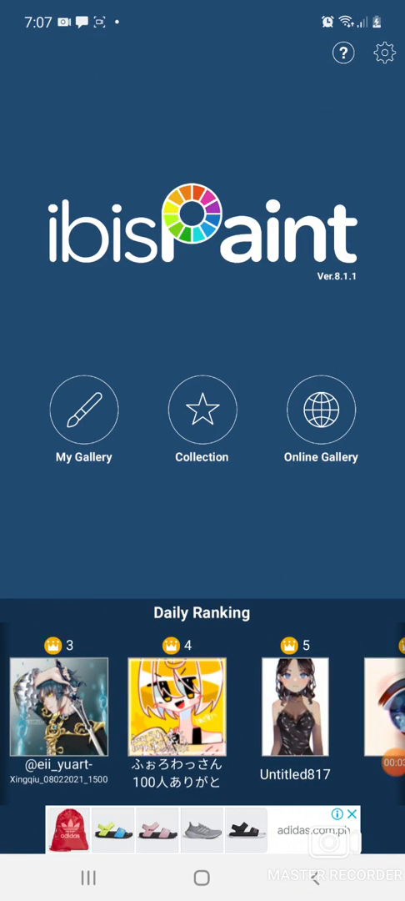
click(83, 411)
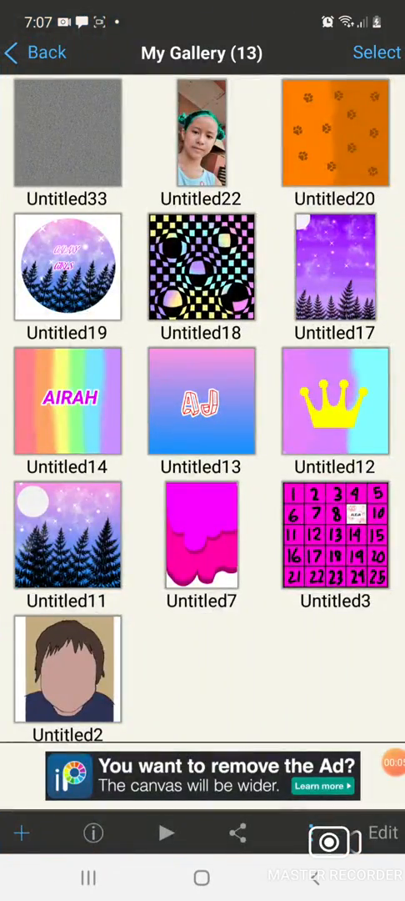
click(22, 832)
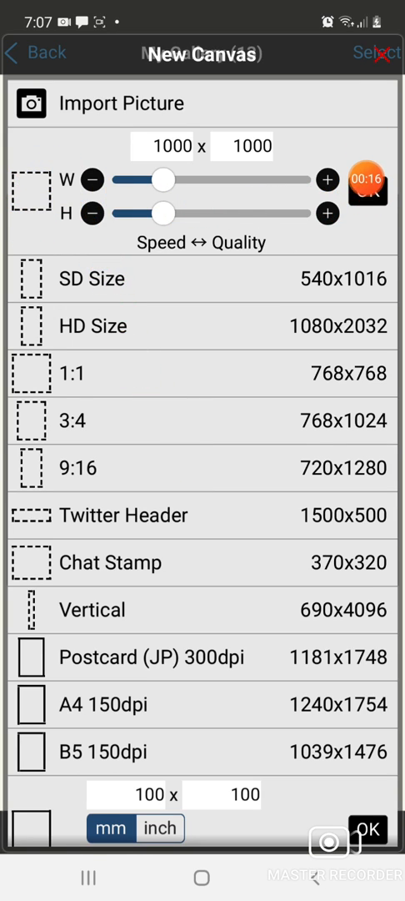
Step: Create the blank 1000 x 1000 canvas and fine-tune the brush thickness slider
click(368, 830)
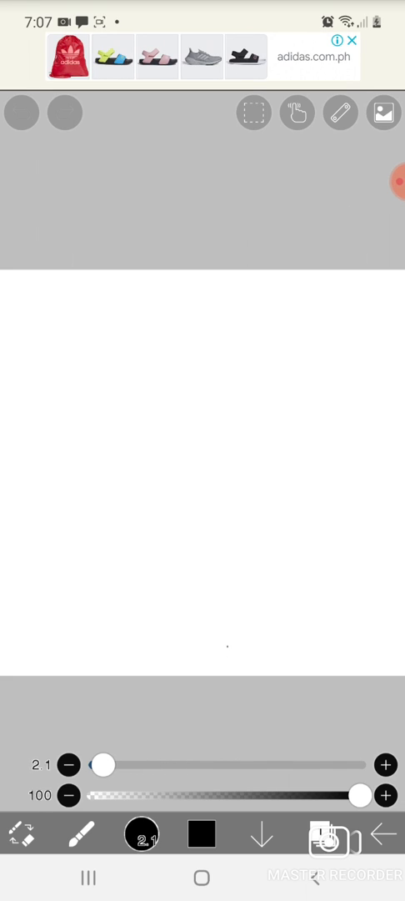
drag(102, 765, 121, 765)
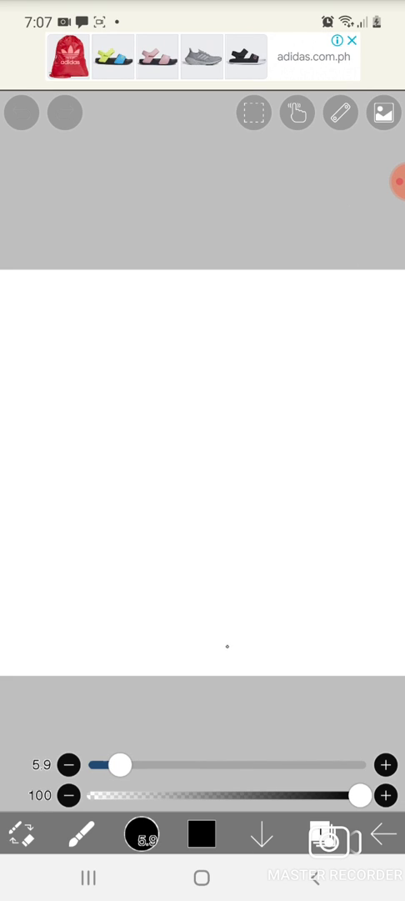
drag(122, 764, 107, 764)
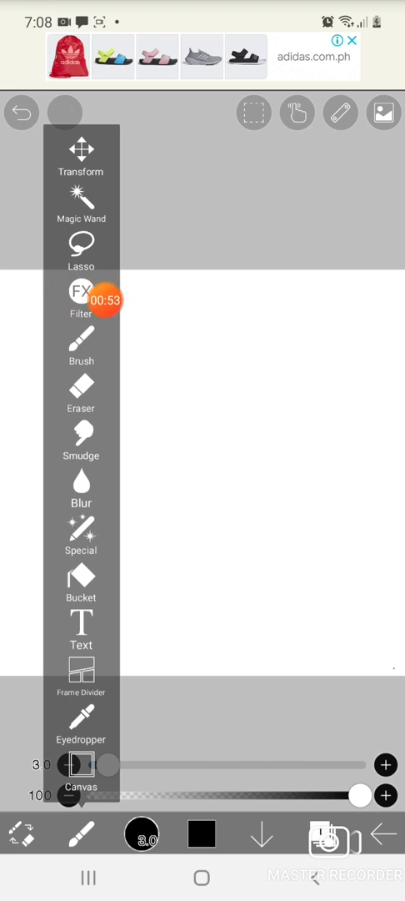
Step: Apply the colour Noise filter to the whole canvas
click(81, 294)
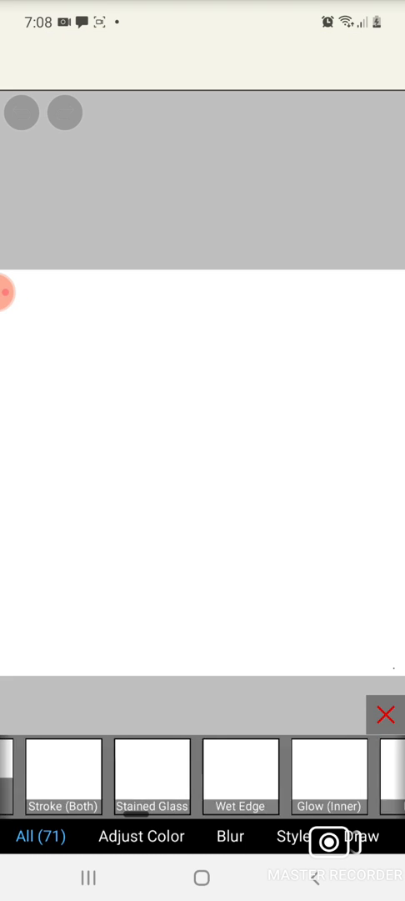
scroll(left, 3)
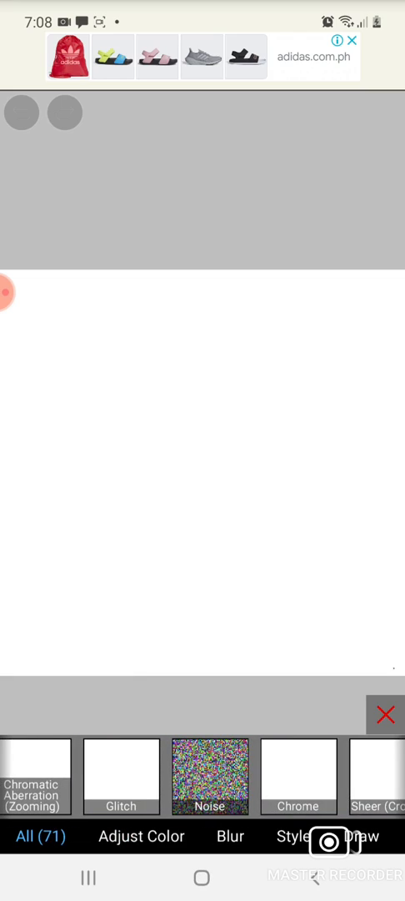
click(213, 776)
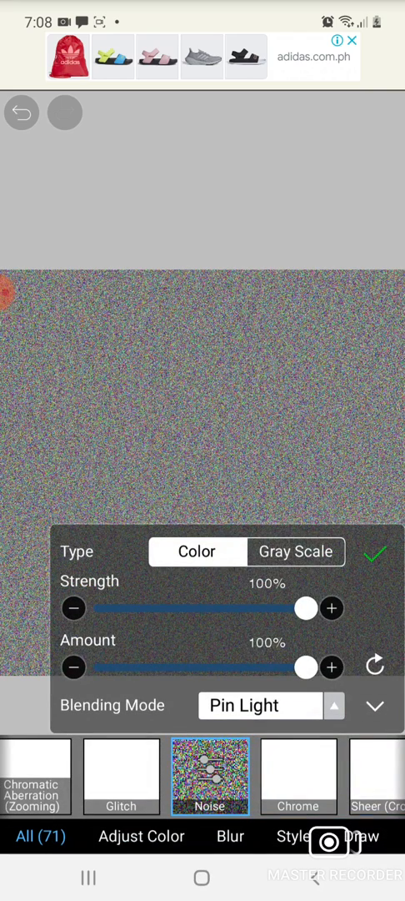
Step: Try lower Noise Strength and Amount values, then return both to 100%
drag(305, 608, 265, 608)
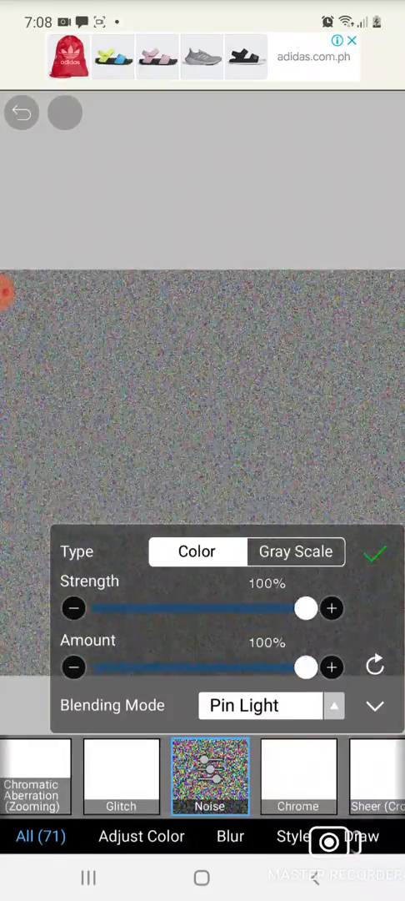
drag(303, 609, 224, 608)
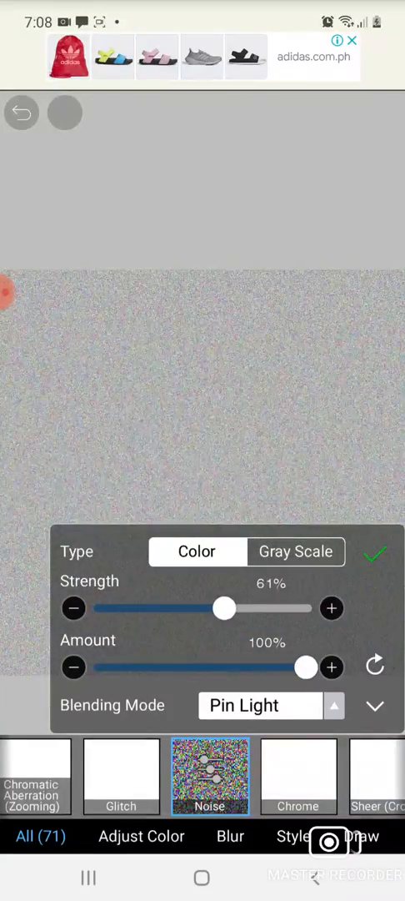
drag(224, 608, 305, 608)
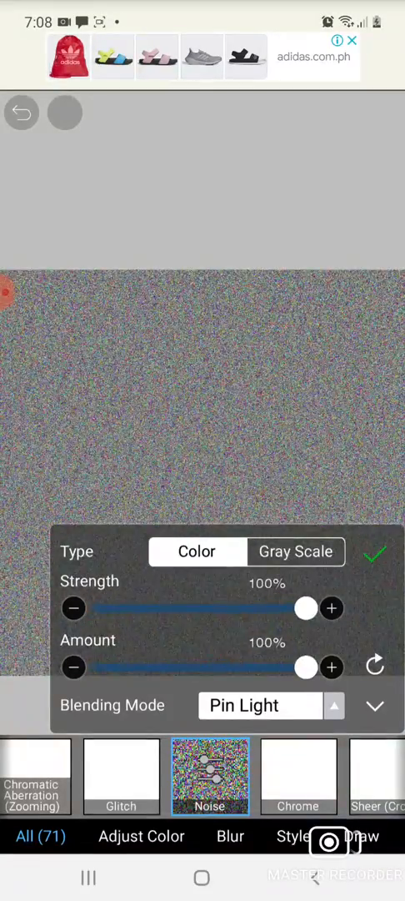
drag(305, 667, 220, 668)
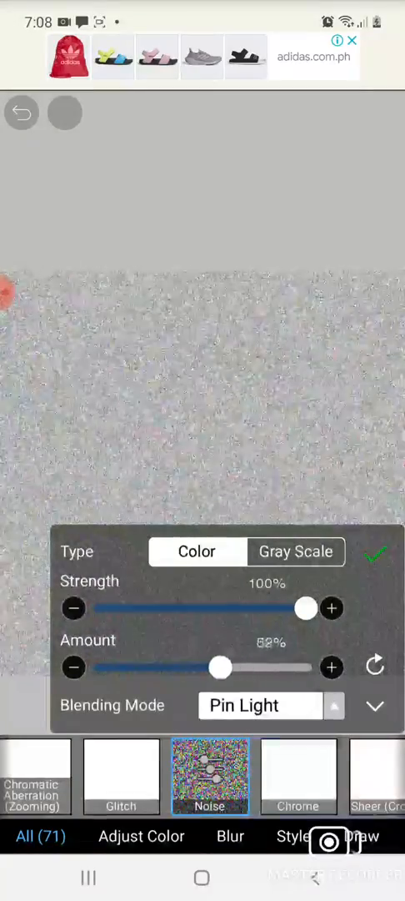
drag(220, 667, 309, 668)
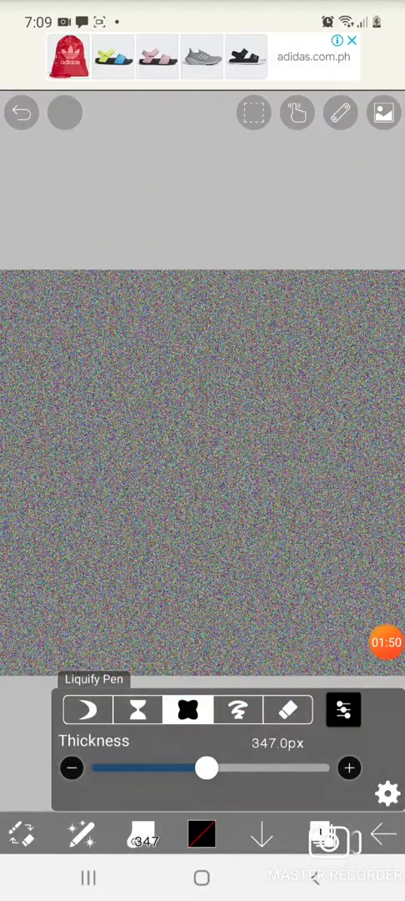
Step: Bulge the noise at the canvas centre with a 132 px, then 296 px liquify brush
drag(207, 769, 174, 768)
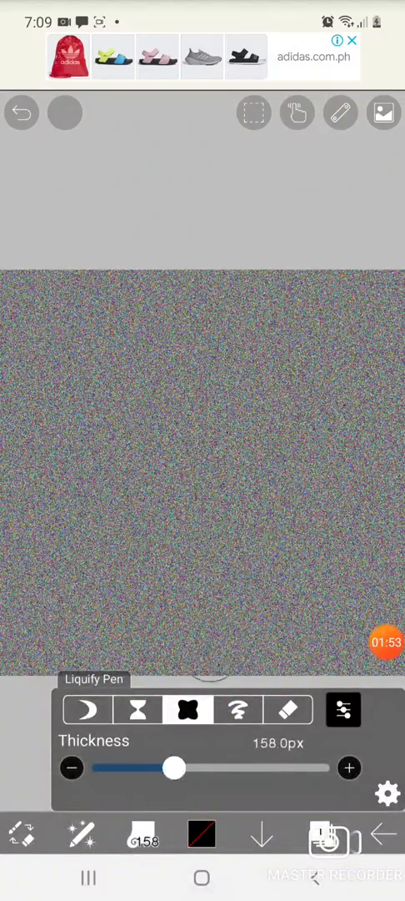
drag(174, 768, 226, 769)
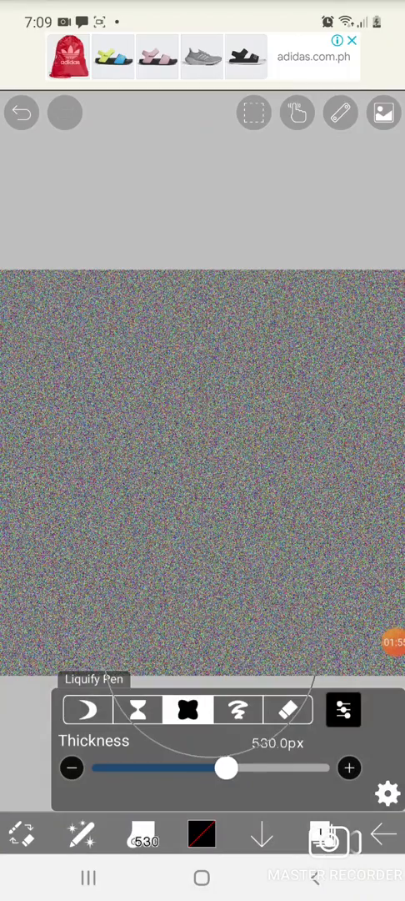
drag(225, 768, 165, 768)
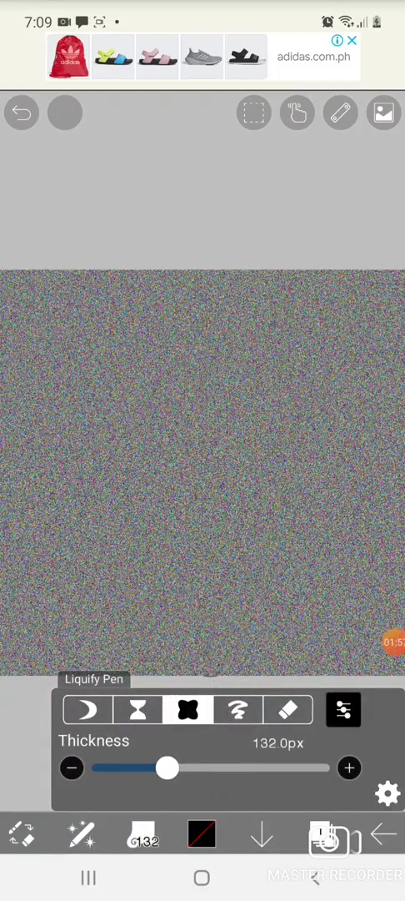
drag(166, 768, 176, 768)
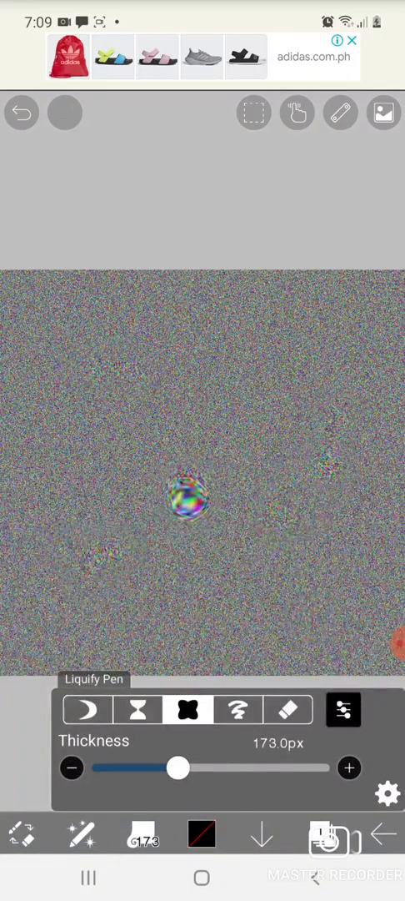
drag(178, 767, 199, 767)
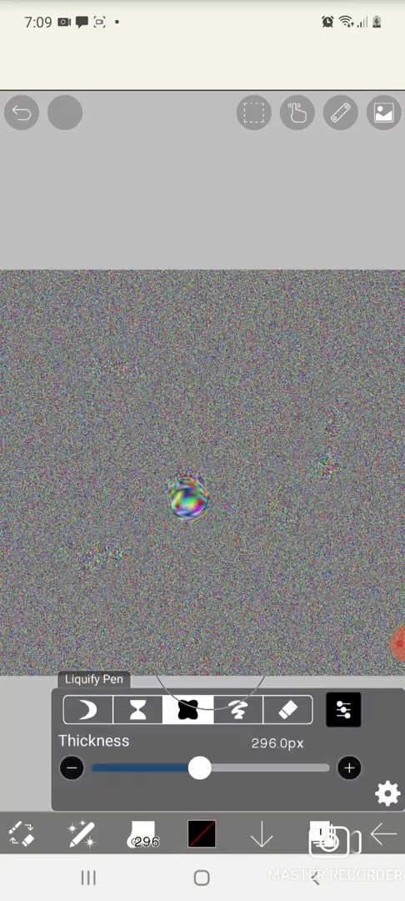
drag(198, 768, 219, 768)
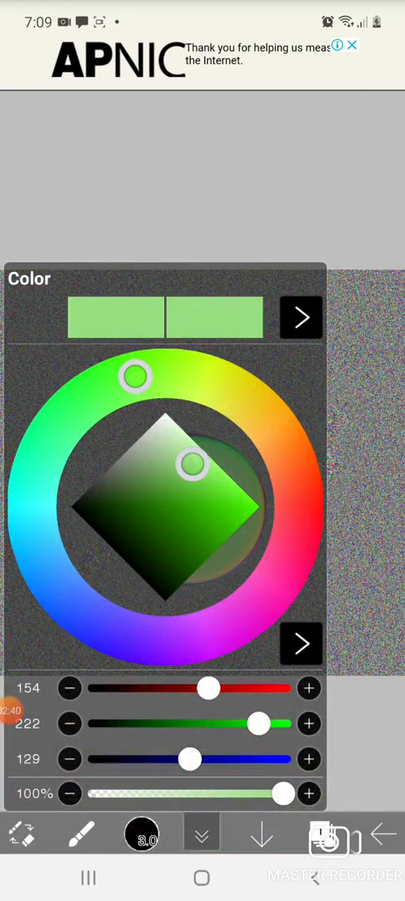
Step: Choose light green and paint it across the right side and over the bulge
click(201, 833)
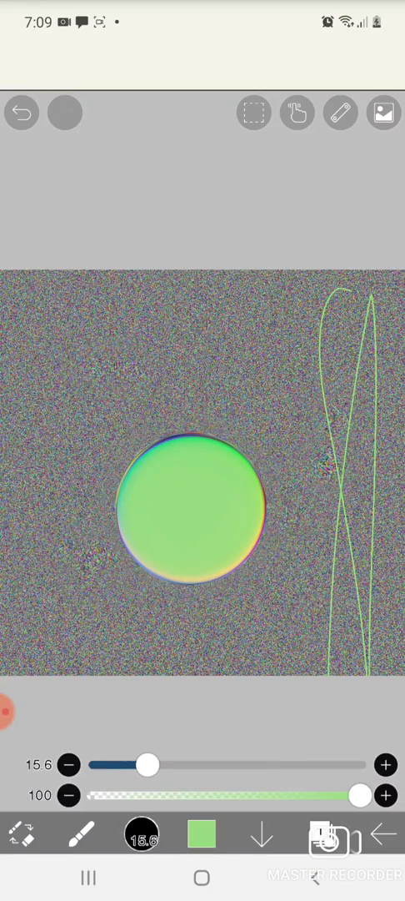
drag(149, 788, 230, 787)
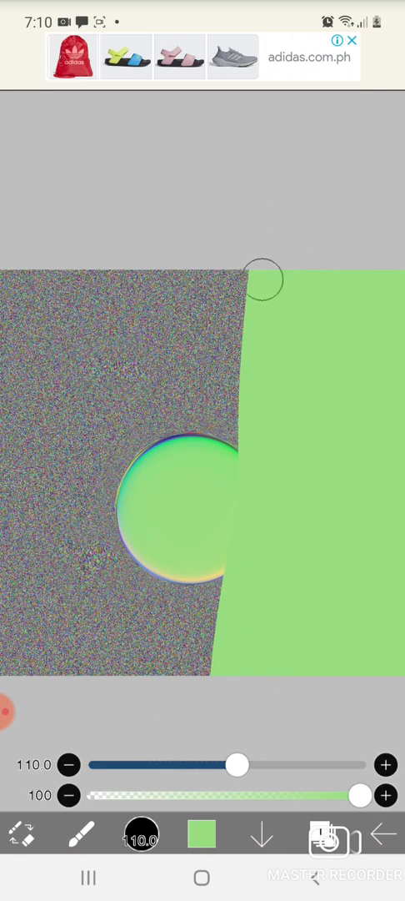
drag(267, 281, 138, 523)
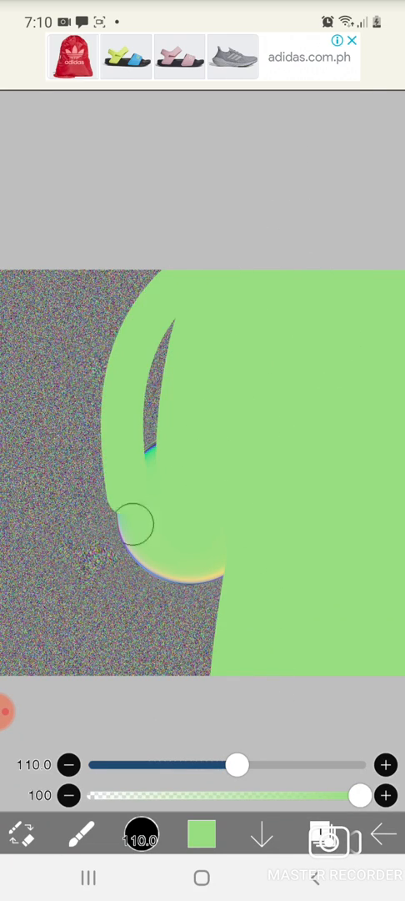